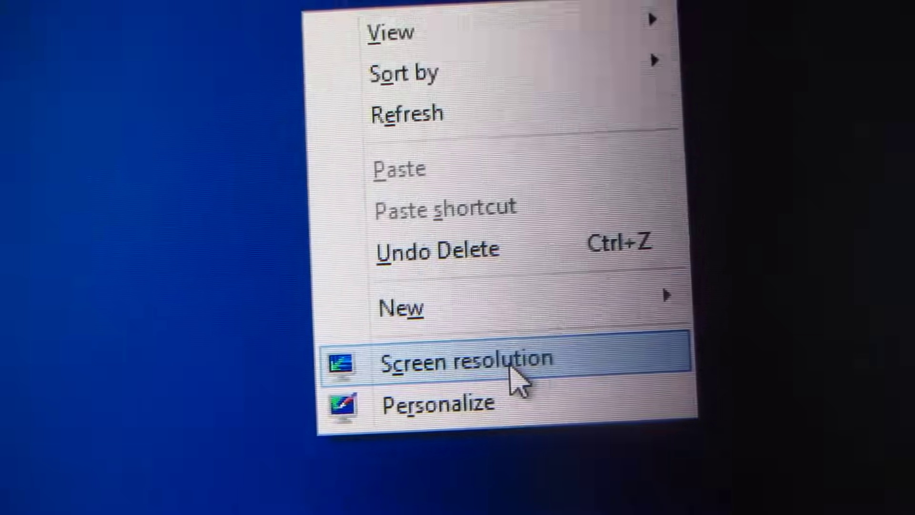
- Open Screen resolution settings for the ASUS display, currently portrait at 1024 × 1280
click(467, 359)
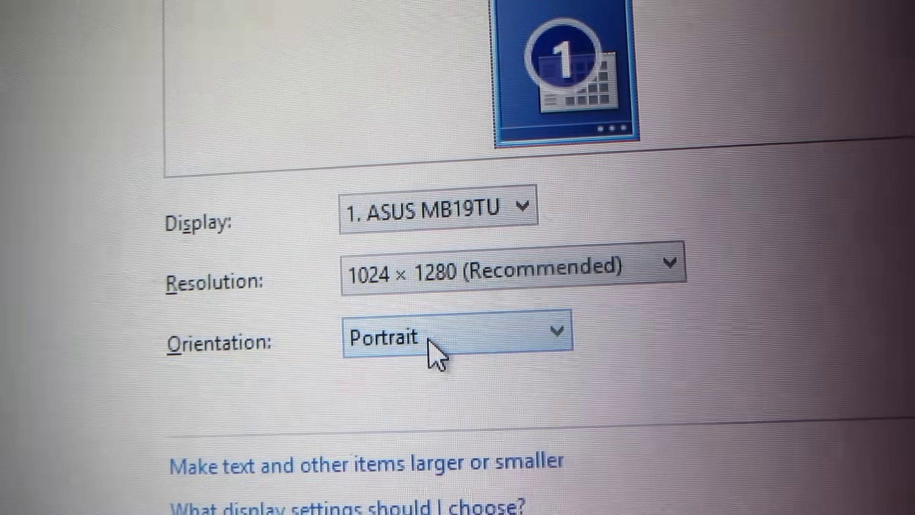
- Switch the display orientation to Landscape (1280 × 1024) and apply it
click(449, 337)
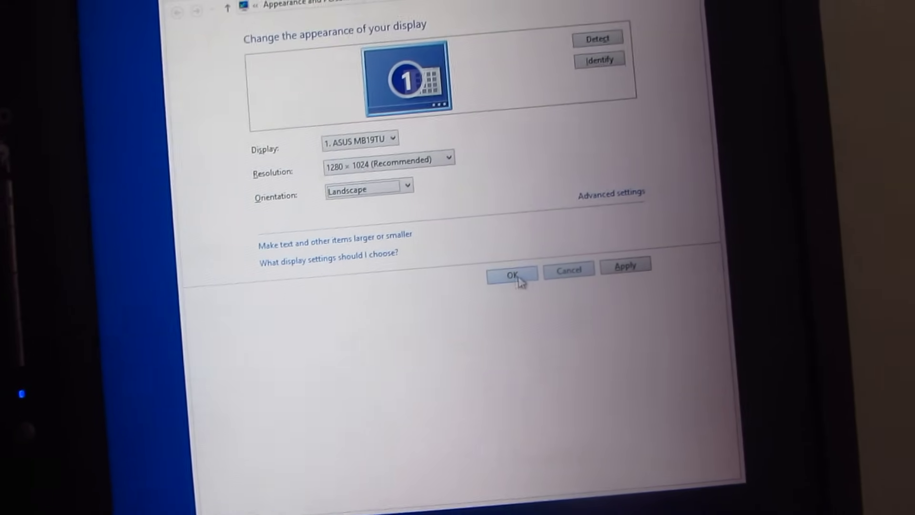
click(510, 273)
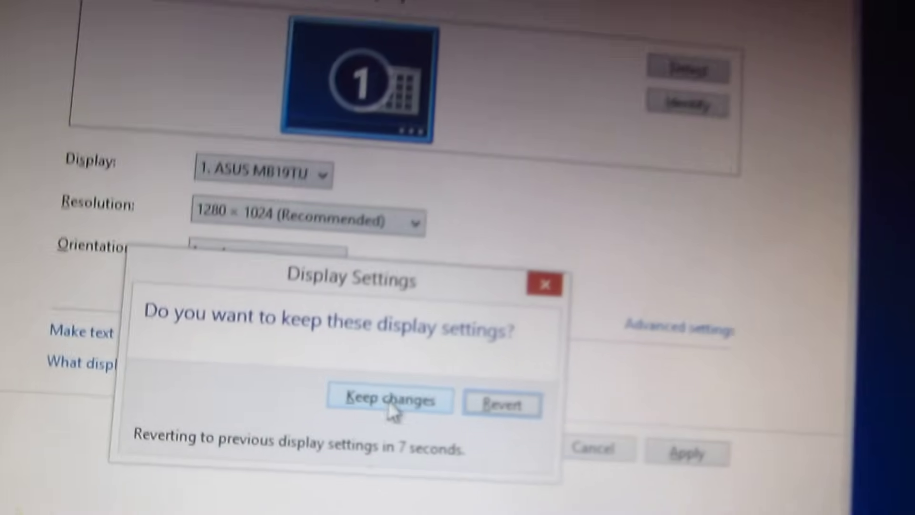
- Keep the new landscape display settings in the confirmation prompt
click(388, 401)
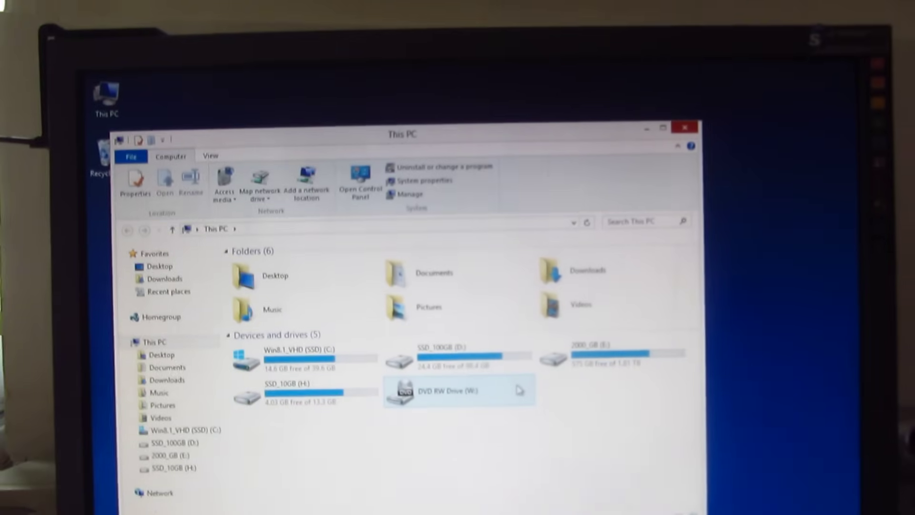